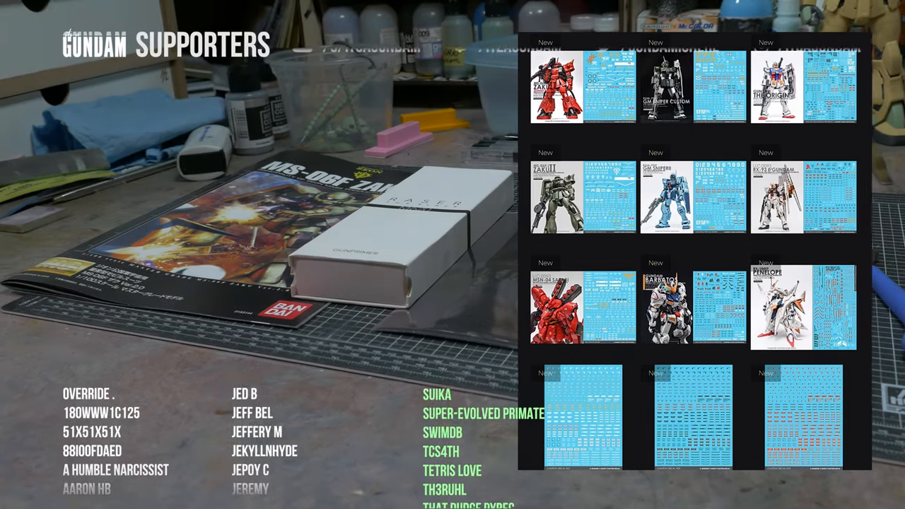
{"action": "scroll", "scroll_direction": "down", "scroll_amount": 3}
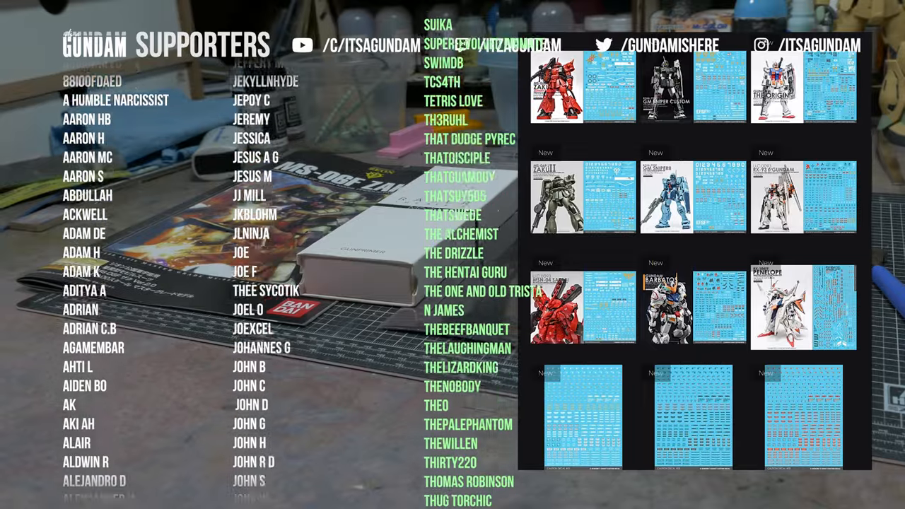
{"action": "scroll", "scroll_direction": "down", "scroll_amount": 3}
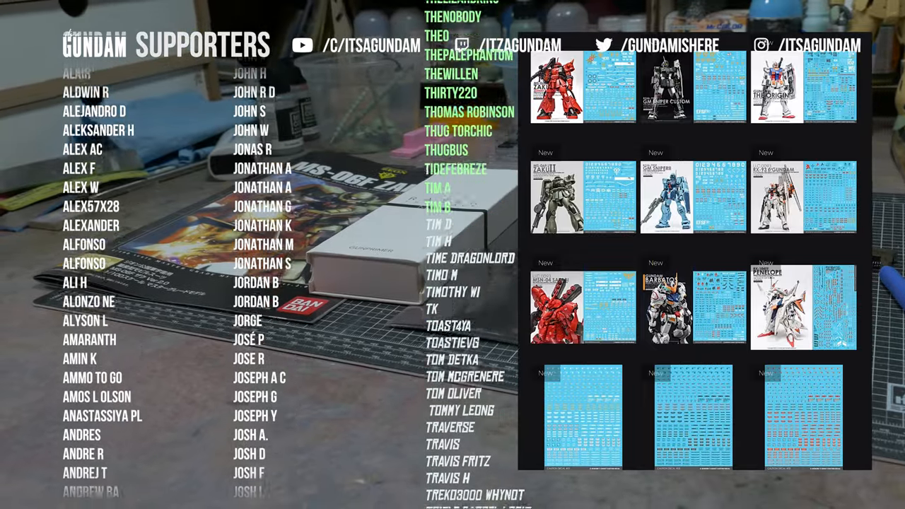
{"action": "scroll", "scroll_direction": "down", "scroll_amount": 3}
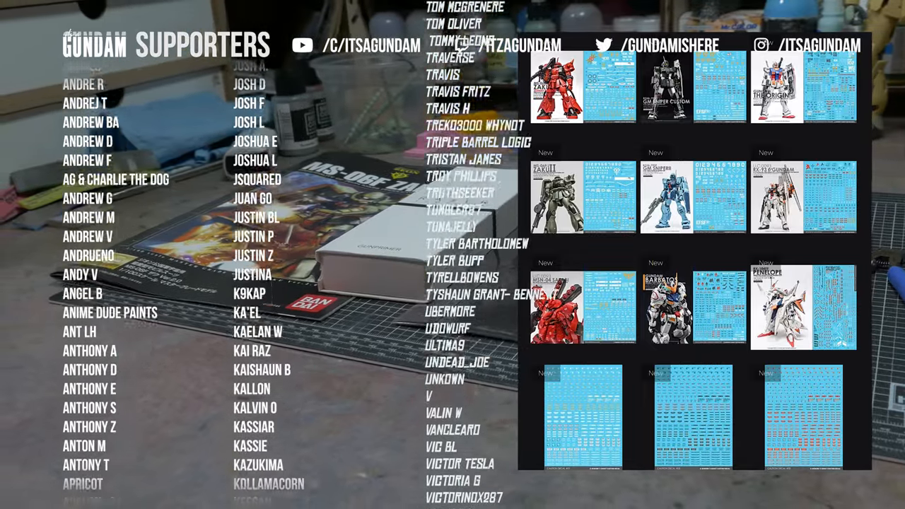
{"action": "scroll", "scroll_direction": "down", "scroll_amount": 3}
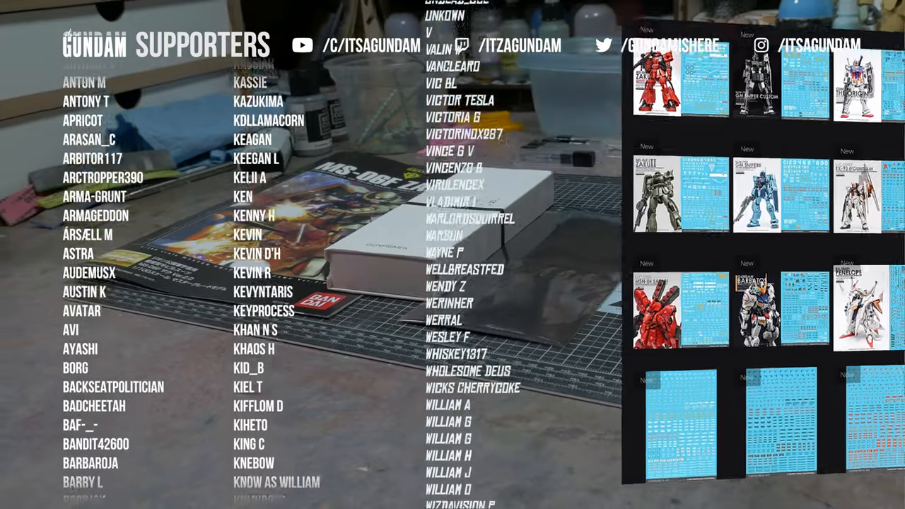
{"action": "scroll", "scroll_direction": "down", "scroll_amount": 3}
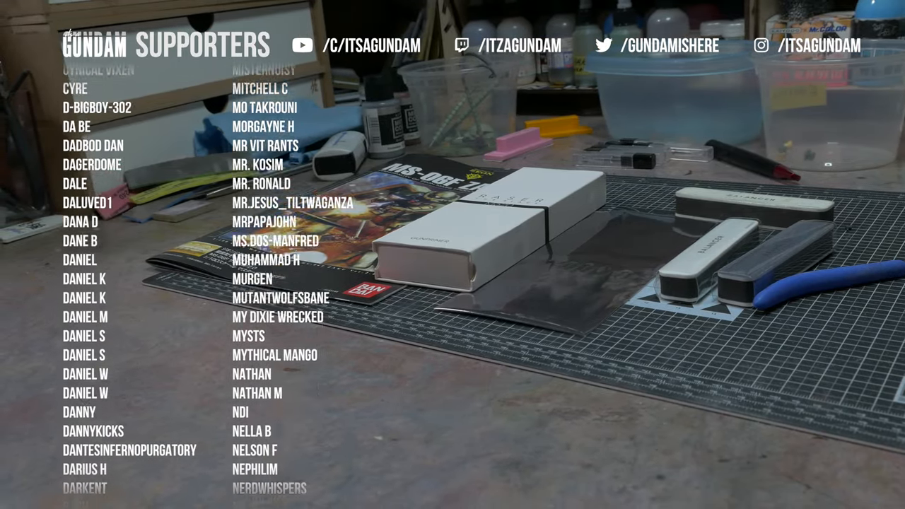
{"action": "scroll", "scroll_direction": "down", "scroll_amount": 3}
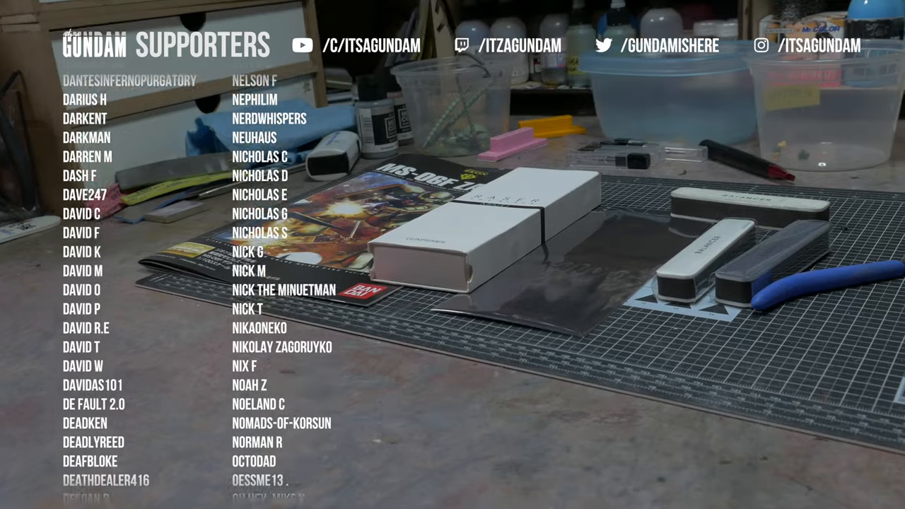
{"action": "scroll", "scroll_direction": "down", "scroll_amount": 3}
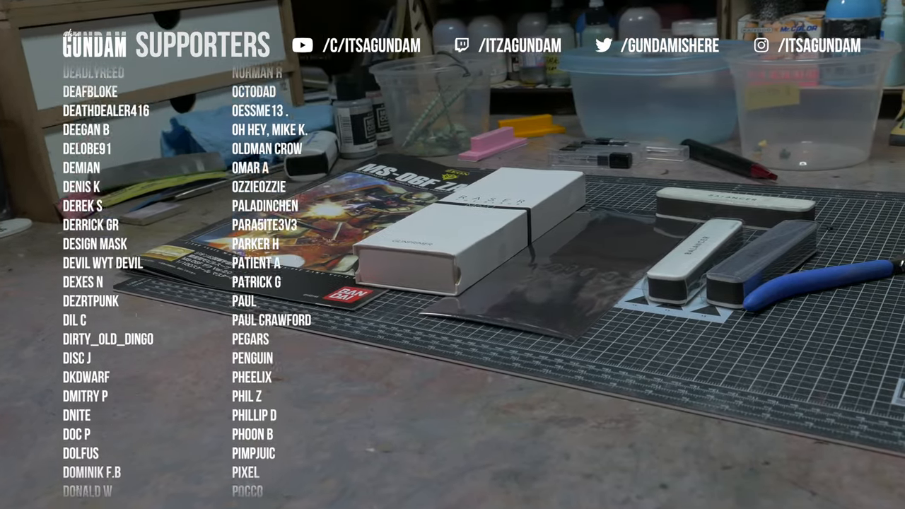
{"action": "scroll", "scroll_direction": "down", "scroll_amount": 3}
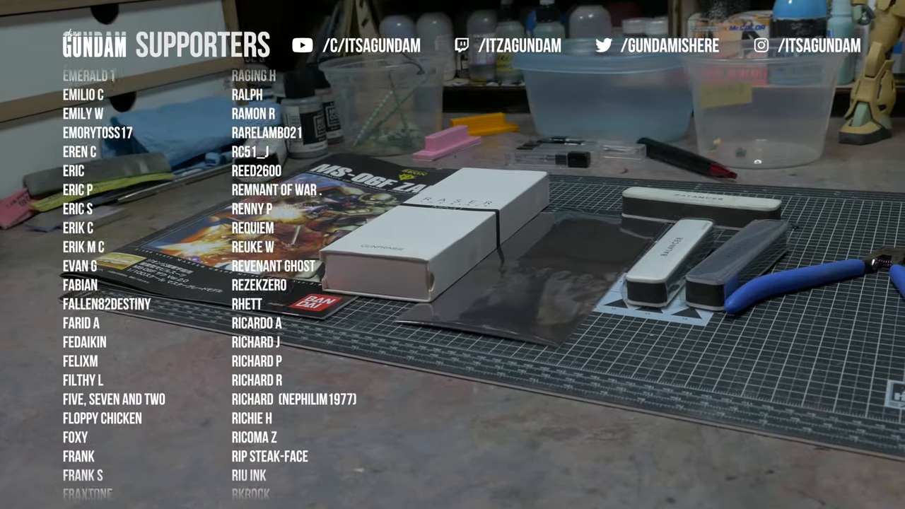
{"action": "scroll", "scroll_direction": "down", "scroll_amount": 3}
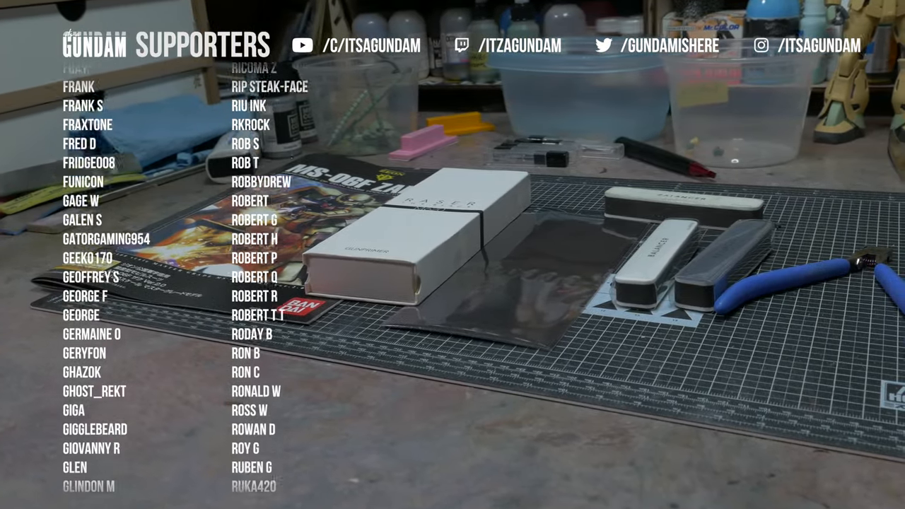
{"action": "scroll", "scroll_direction": "down", "scroll_amount": 3}
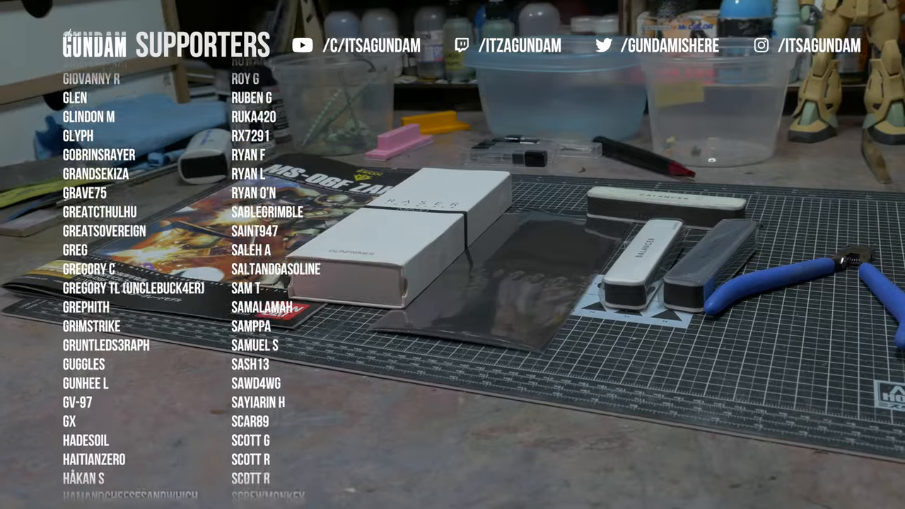